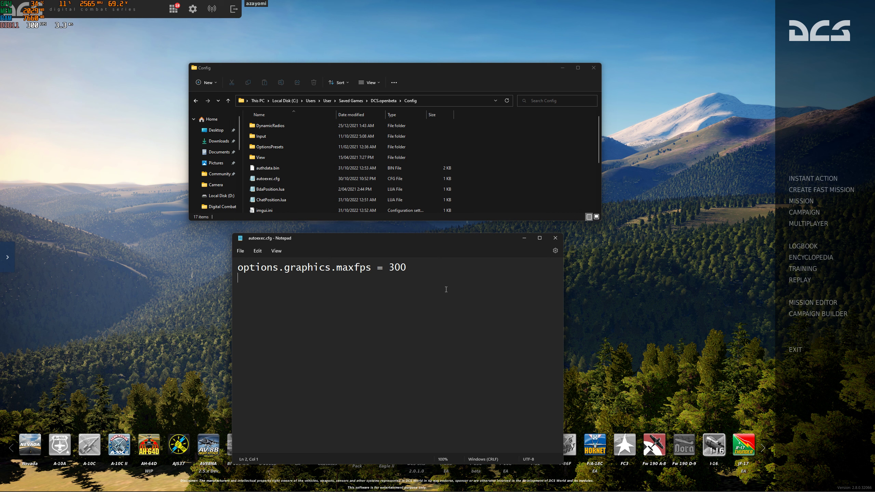
{"action": "mouse_move", "coordinate": [469, 245]}
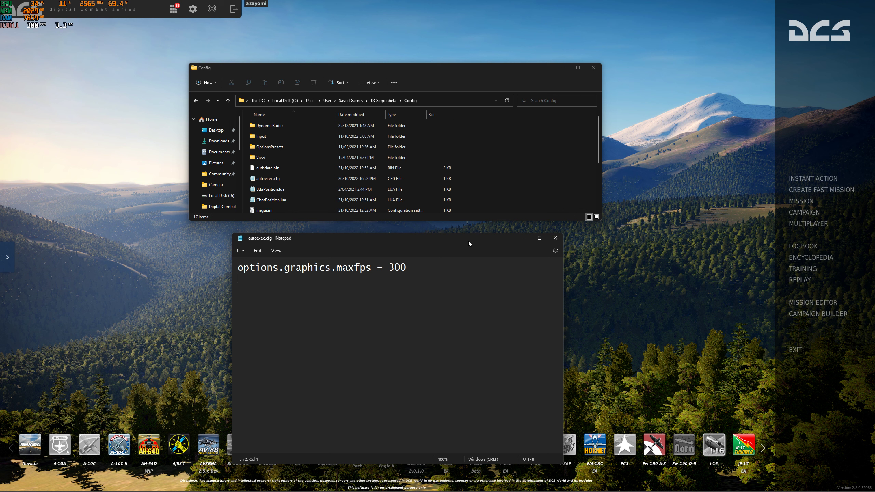
{"action": "mouse_move", "coordinate": [273, 96]}
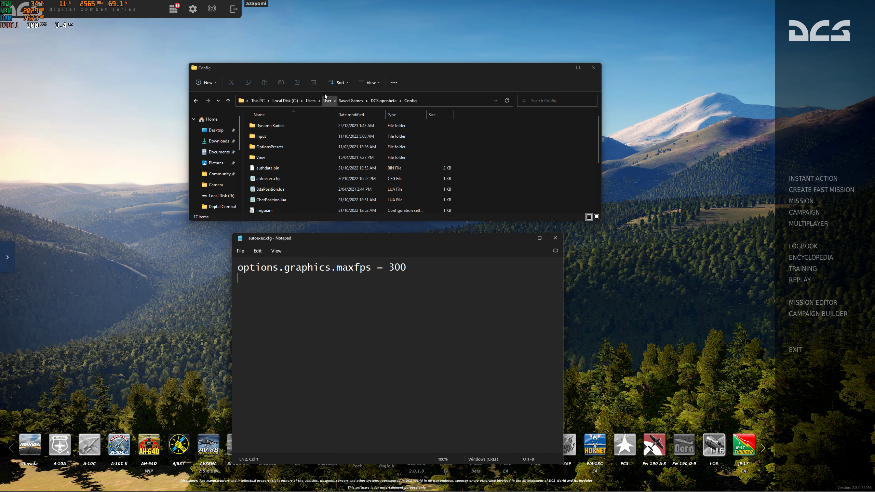
{"action": "mouse_move", "coordinate": [328, 106]}
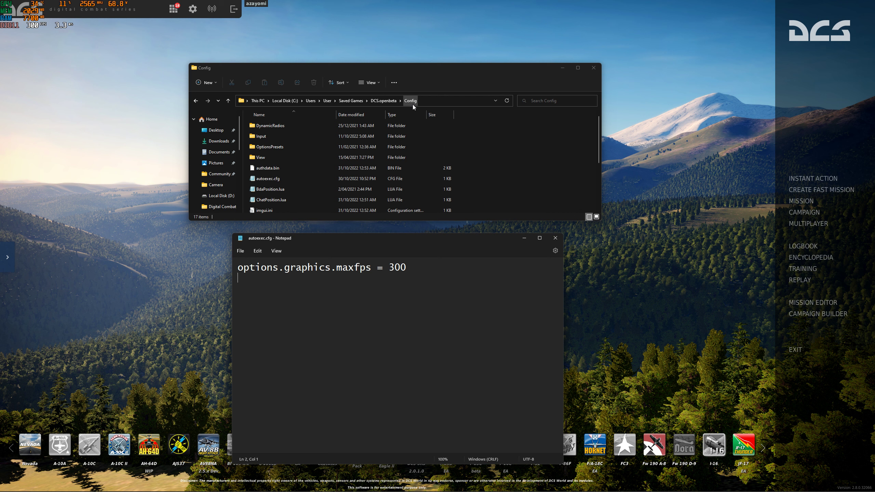
{"action": "left_click", "coordinate": [267, 179]}
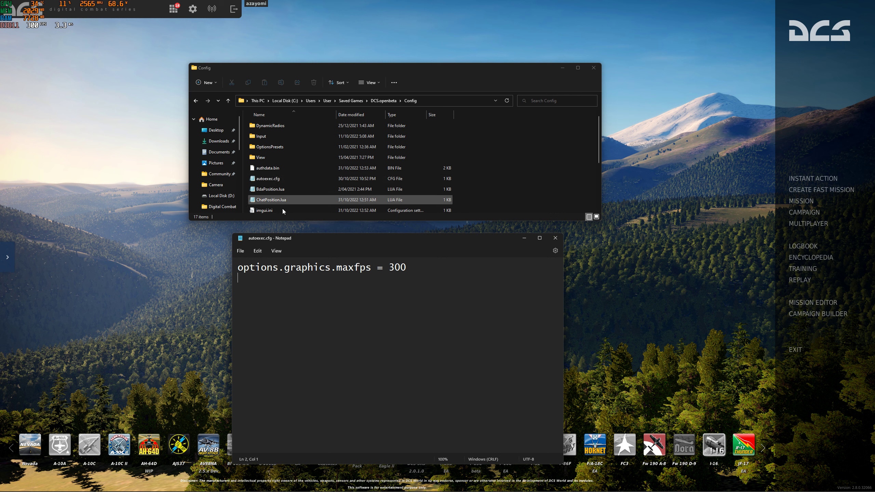
{"action": "mouse_move", "coordinate": [409, 271]}
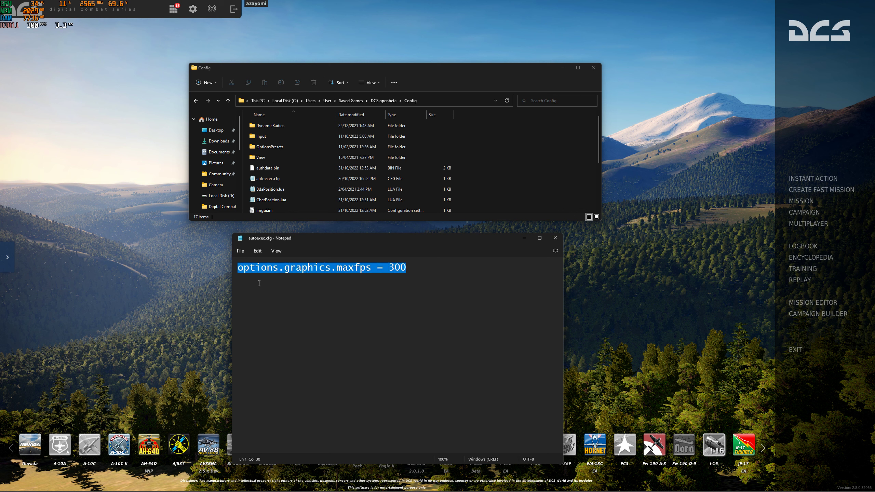
{"action": "mouse_move", "coordinate": [309, 283]}
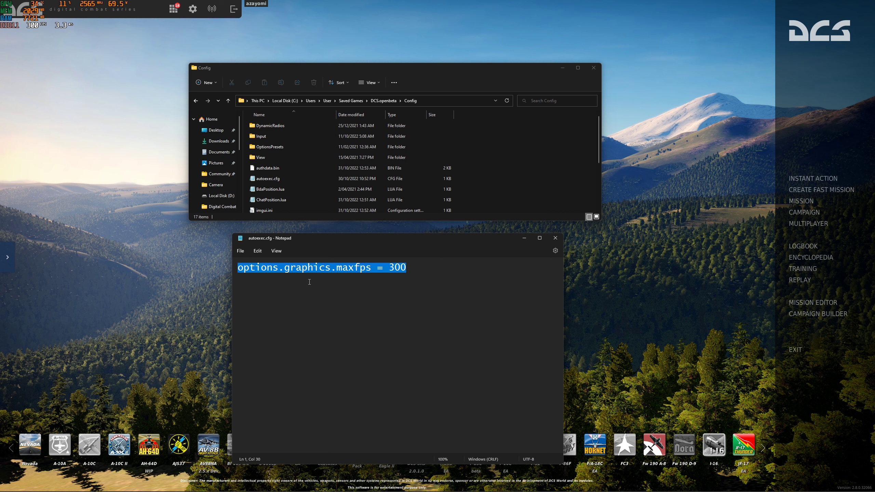
{"action": "mouse_move", "coordinate": [349, 282]}
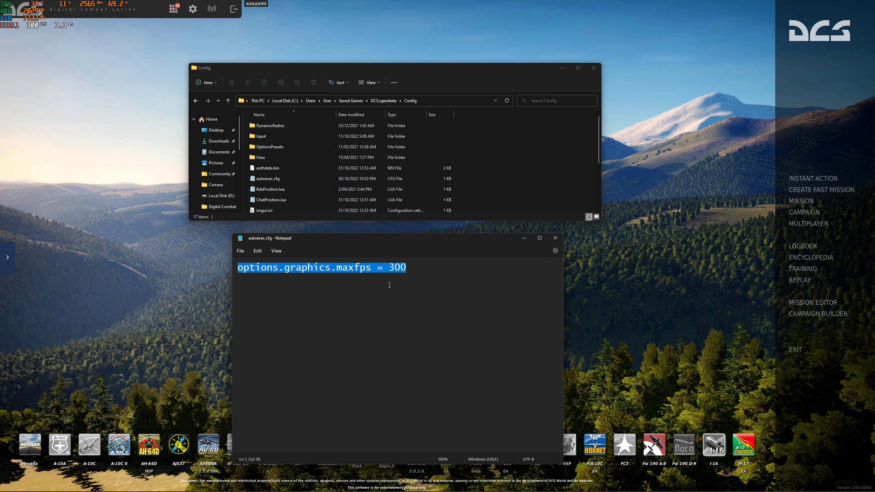
{"action": "mouse_move", "coordinate": [437, 278]}
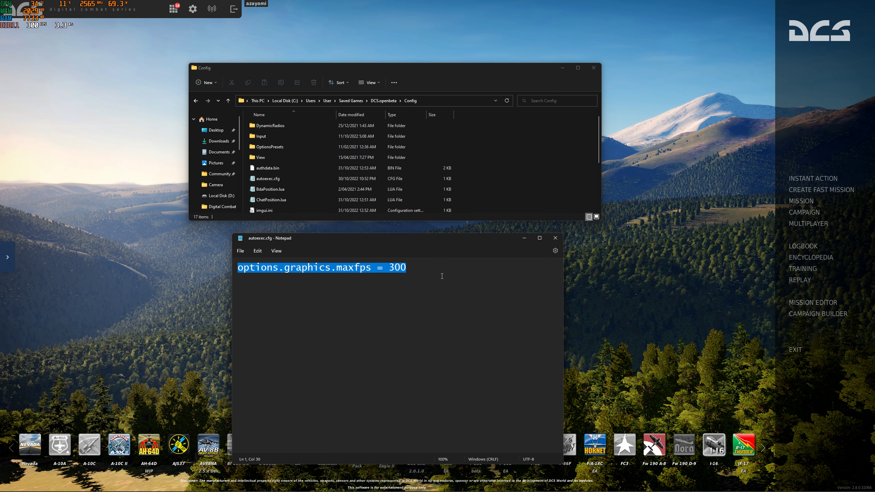
{"action": "mouse_move", "coordinate": [422, 252]}
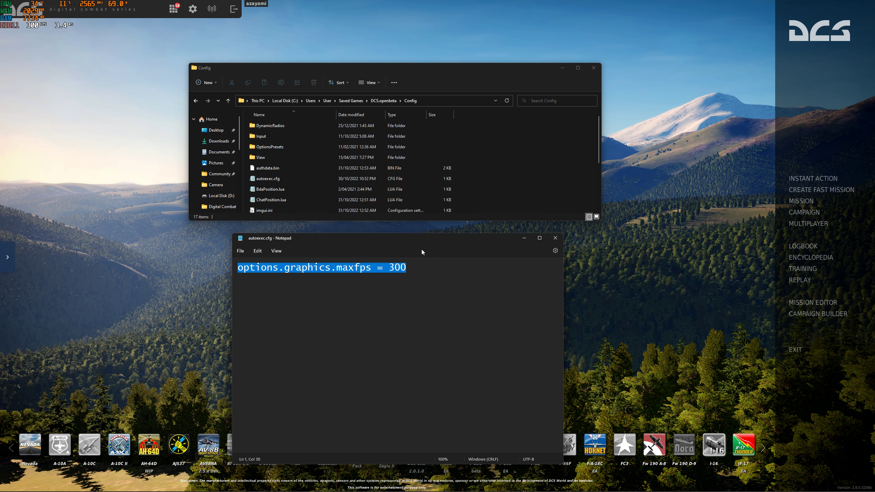
{"action": "mouse_move", "coordinate": [422, 253]}
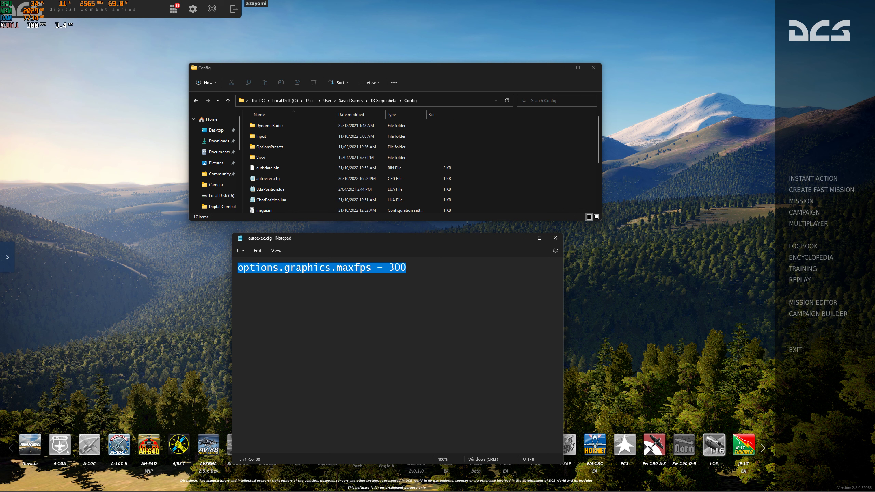
{"action": "mouse_move", "coordinate": [420, 342]}
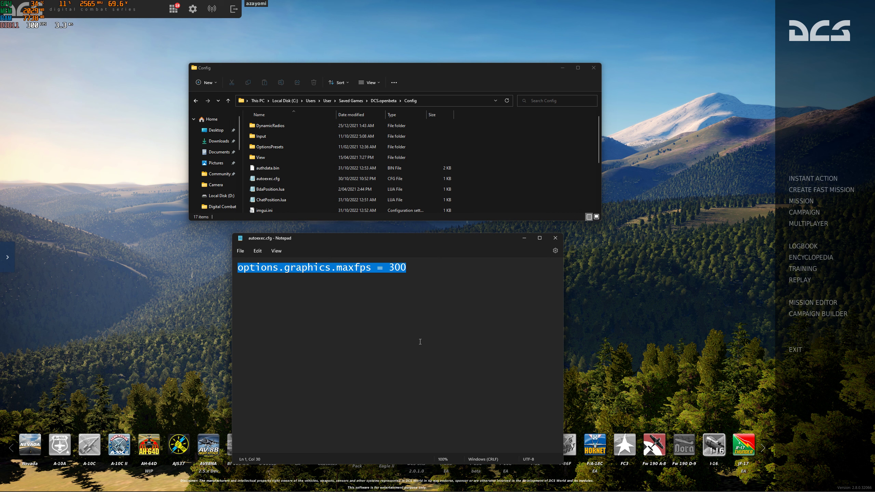